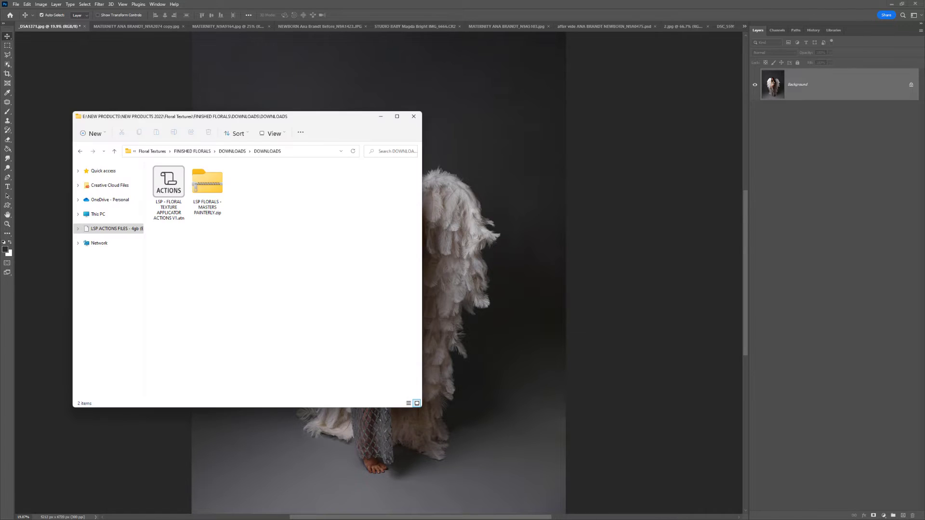
{"action": "mouse_move", "coordinate": [116, 293]}
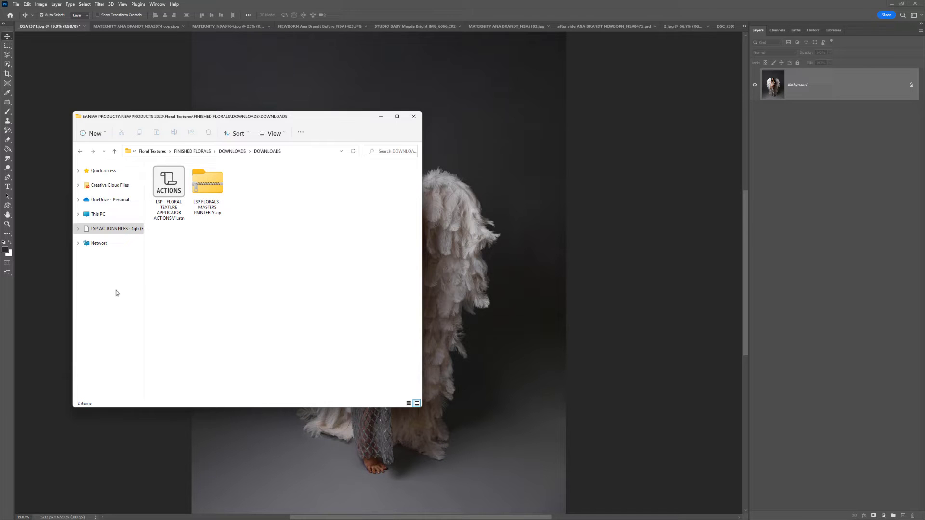
{"action": "mouse_move", "coordinate": [203, 310]}
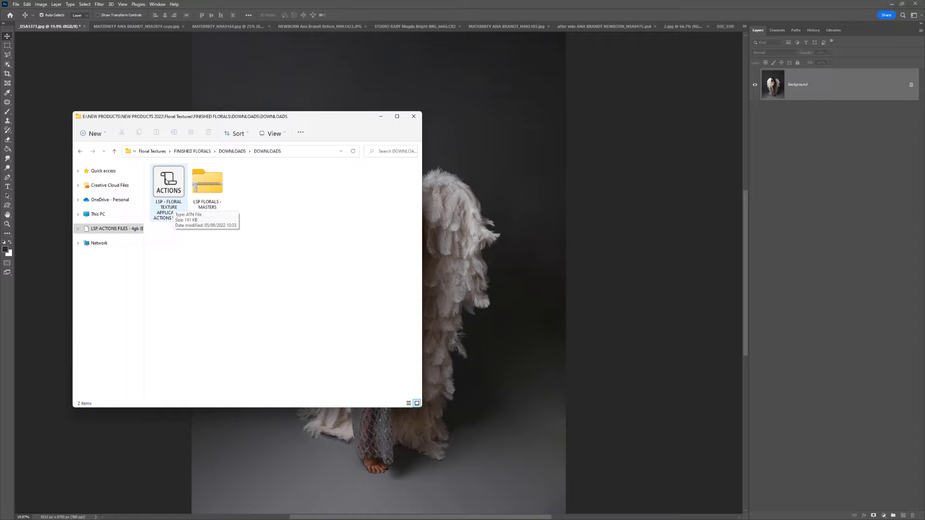
Load 'LSP - FLORAL TEXTURE APPLICATOR ACTIONS V1.atn' into Photoshop from the downloads folder.
{"action": "left_click", "coordinate": [168, 182]}
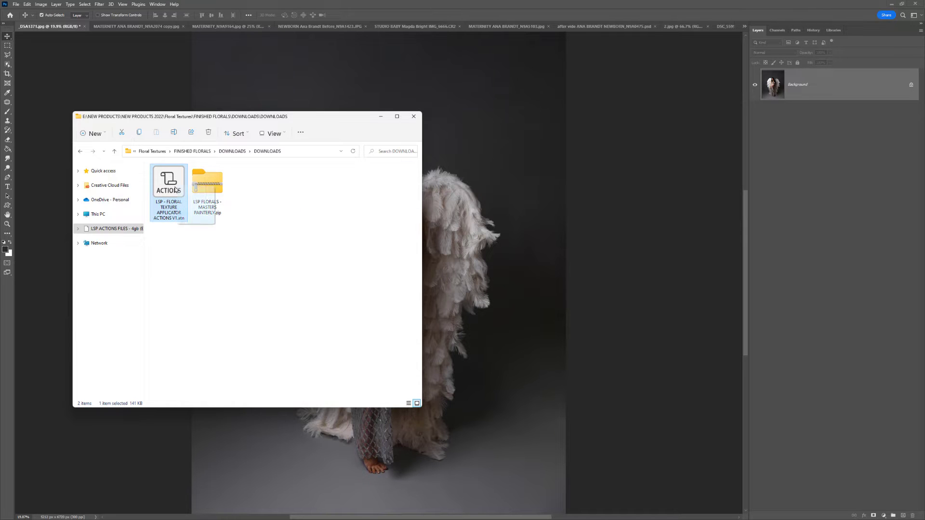
{"action": "left_click", "coordinate": [207, 182]}
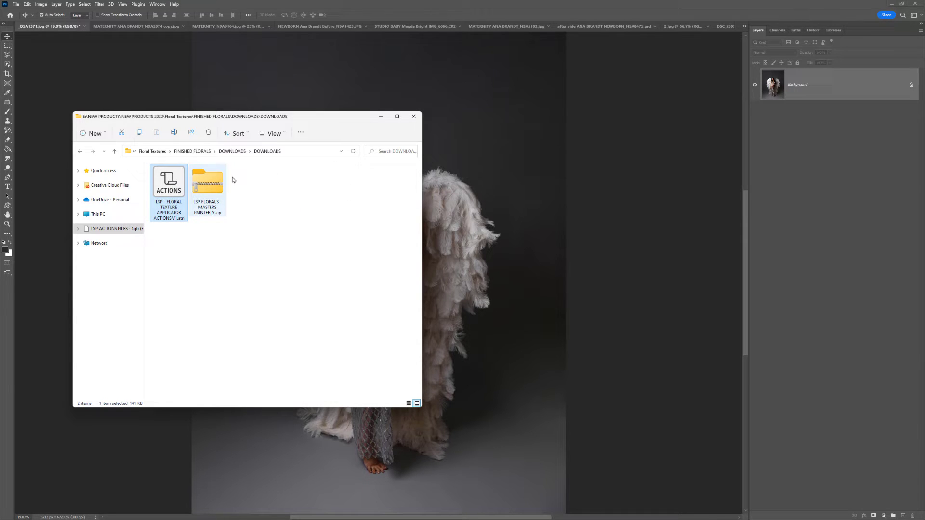
{"action": "mouse_move", "coordinate": [168, 180]}
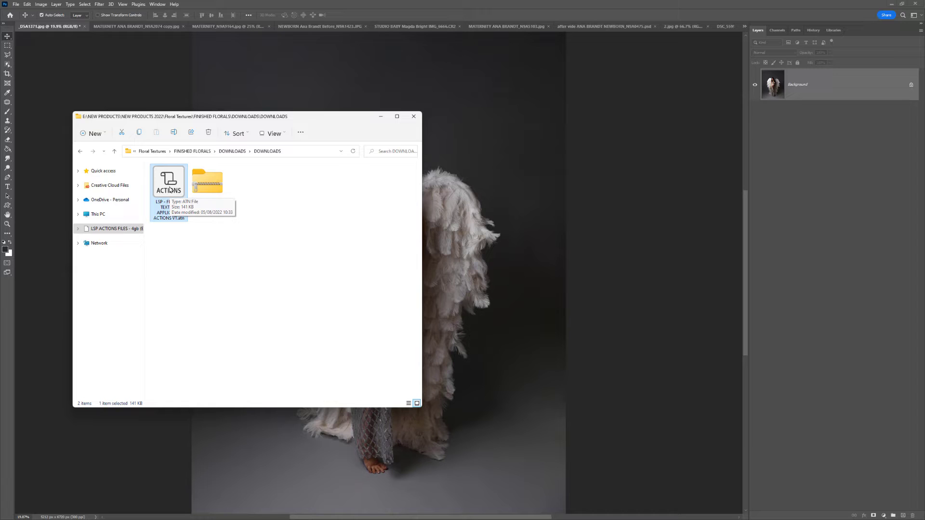
{"action": "mouse_move", "coordinate": [171, 193]}
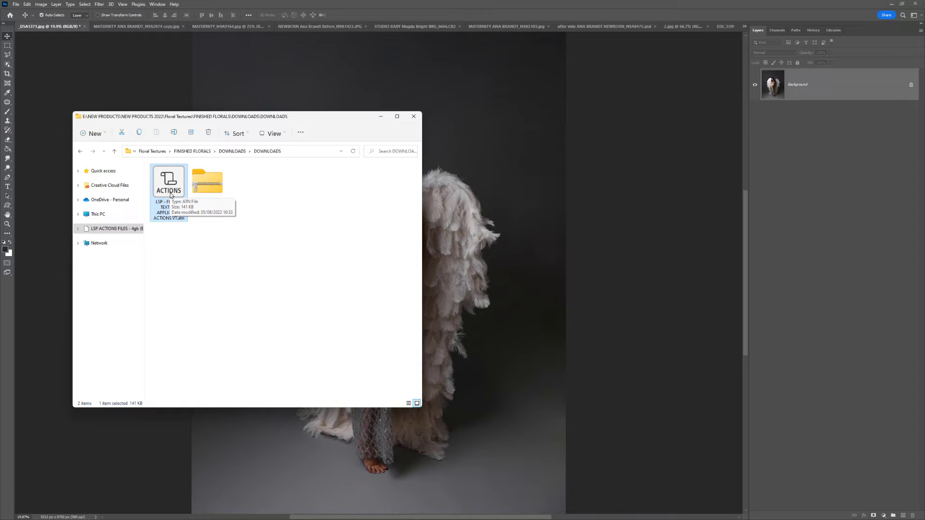
{"action": "mouse_move", "coordinate": [170, 195]}
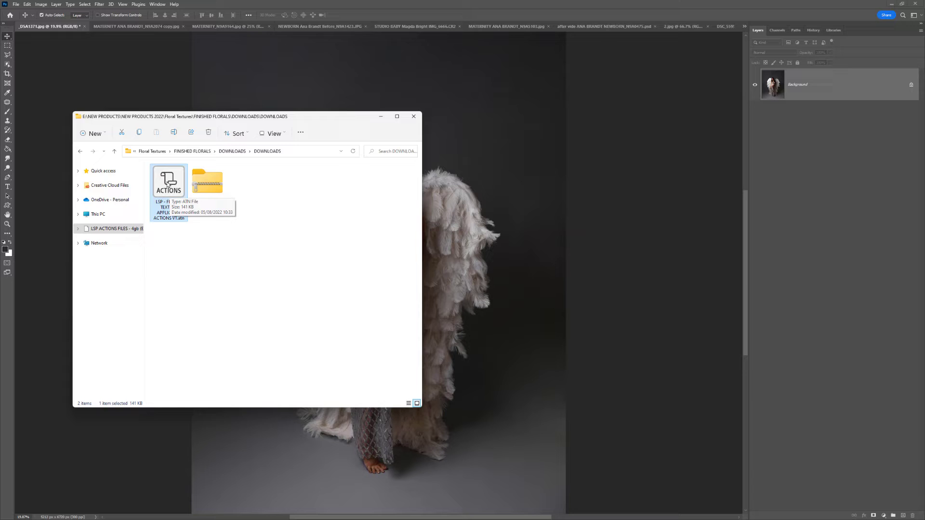
{"action": "left_click", "coordinate": [413, 116]}
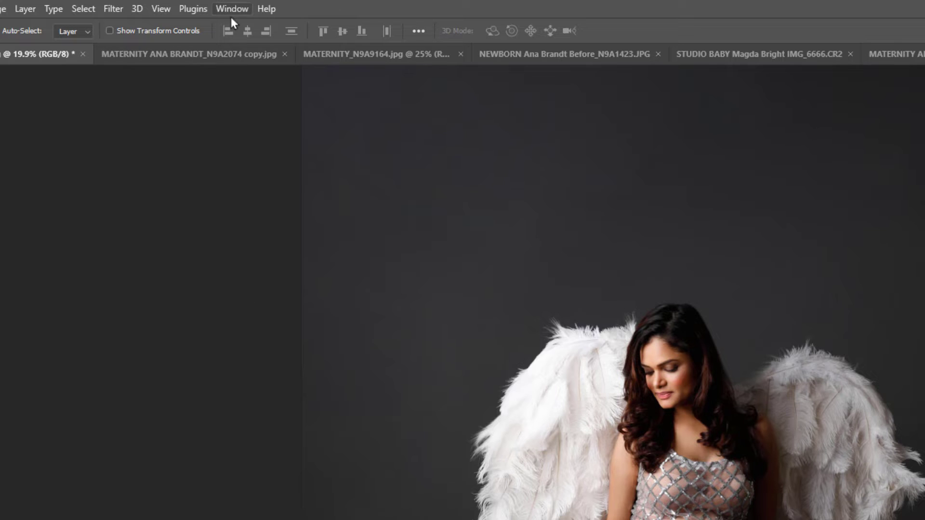
Show the Actions panel and expand the FLORAL TEXTURE APPLICATOR ACTIONS V1 set.
{"action": "left_click", "coordinate": [232, 9]}
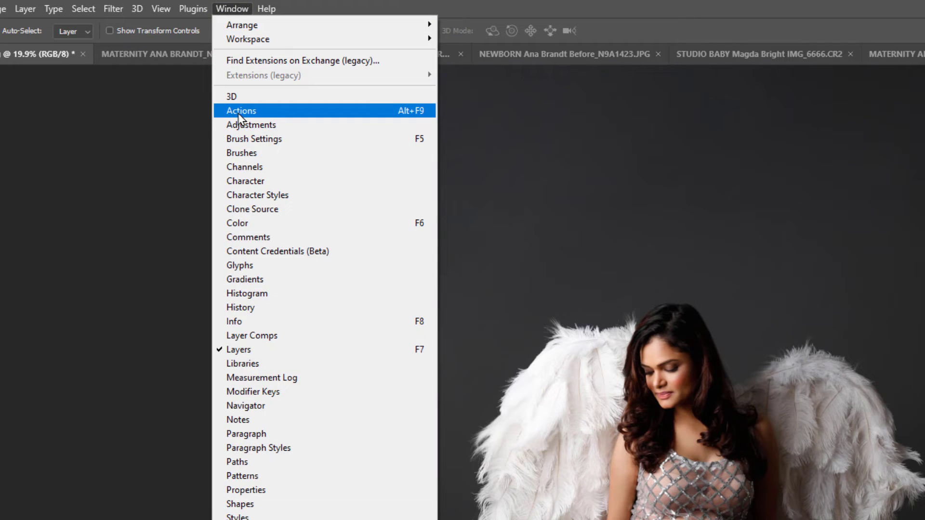
{"action": "left_click", "coordinate": [241, 110]}
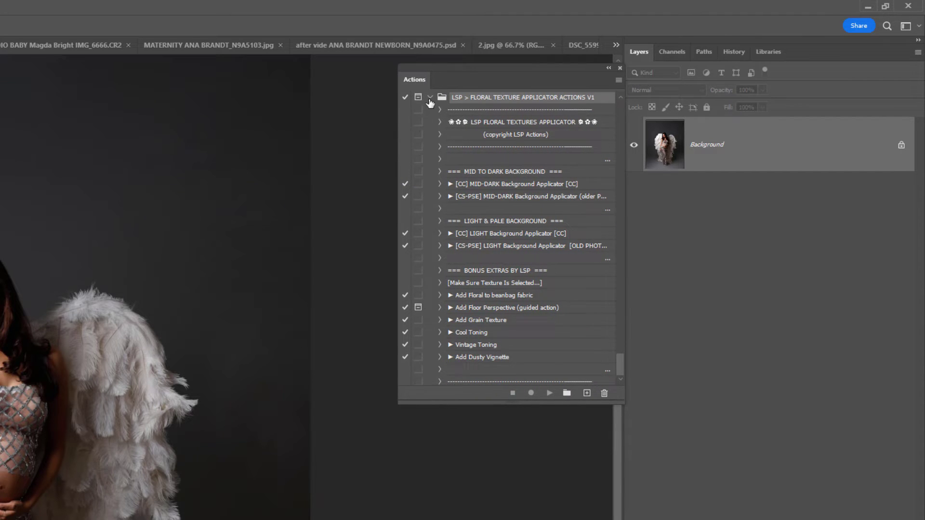
{"action": "scroll", "scroll_direction": "down", "scroll_amount": 3}
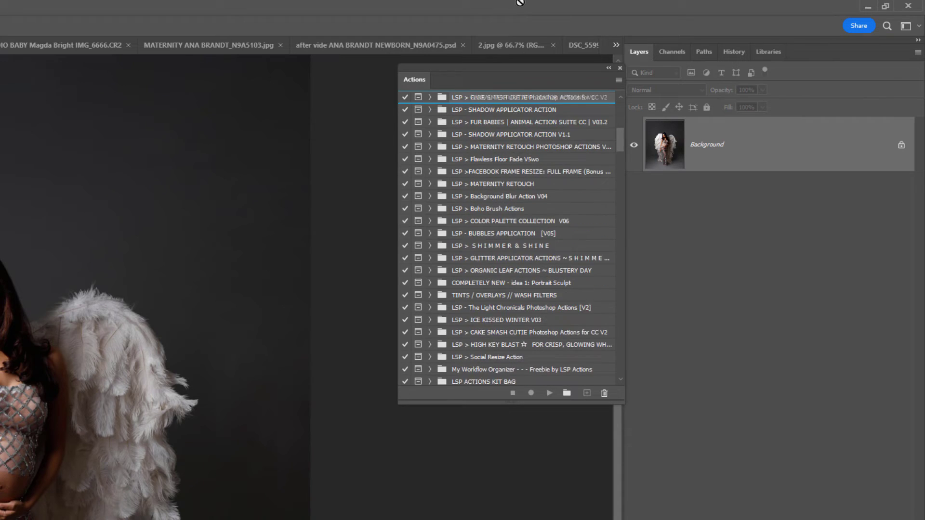
{"action": "scroll", "scroll_direction": "down", "scroll_amount": 3}
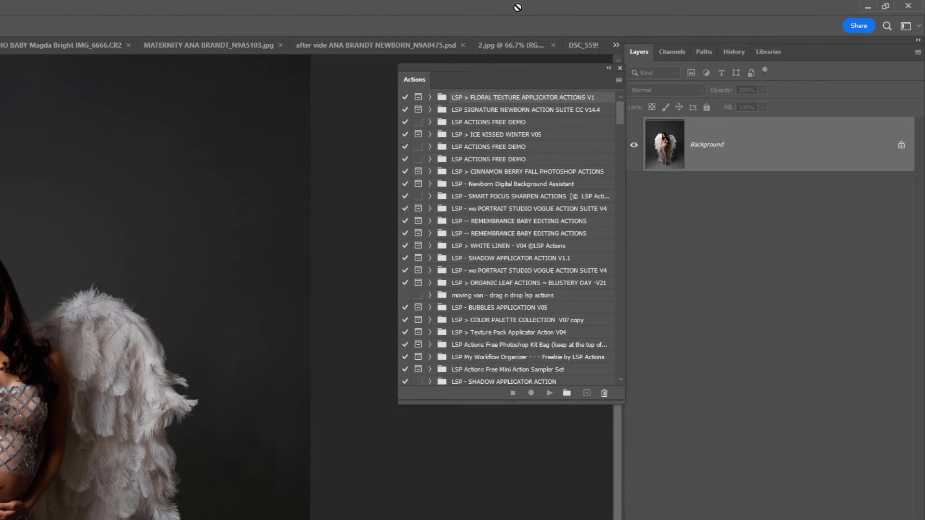
{"action": "left_click", "coordinate": [431, 97]}
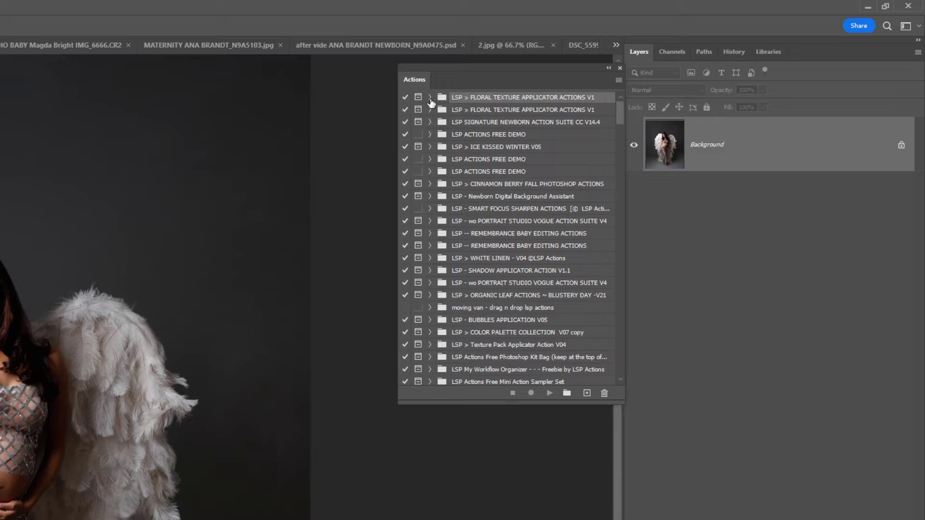
{"action": "left_click", "coordinate": [431, 97]}
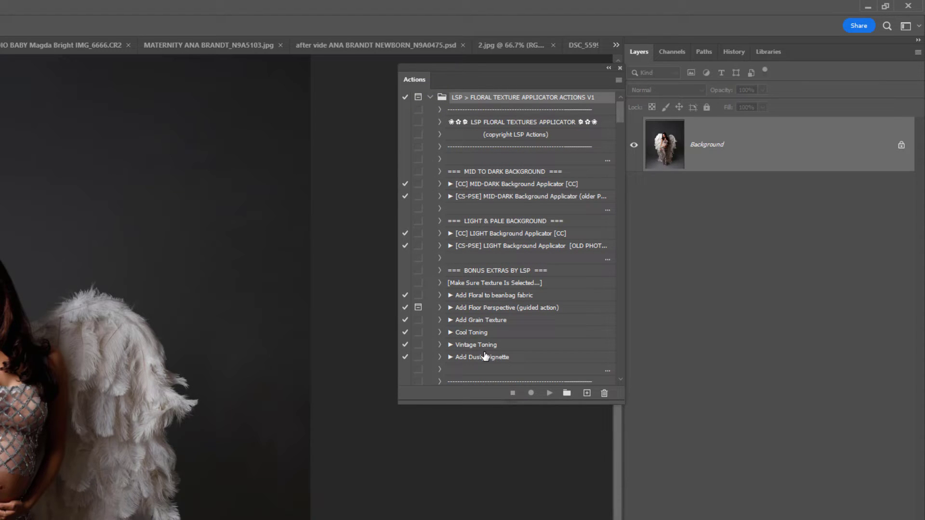
{"action": "mouse_move", "coordinate": [503, 318]}
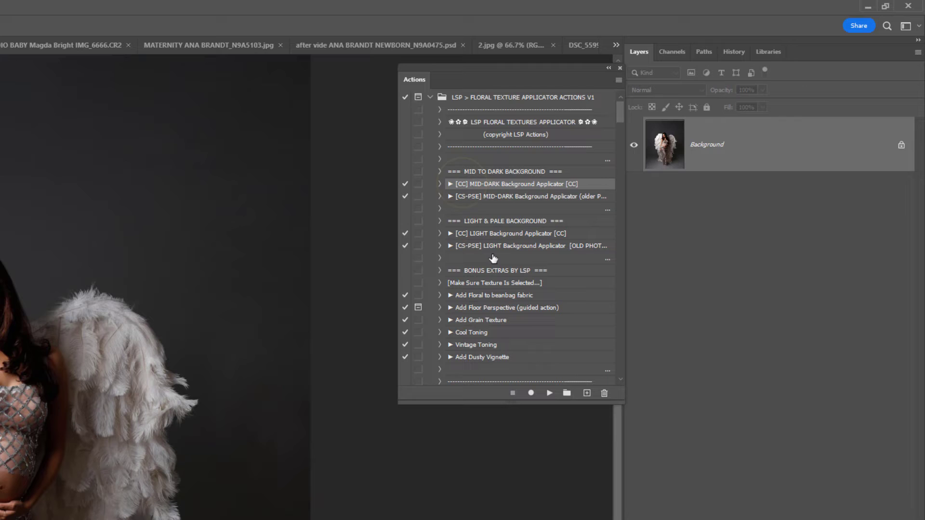
{"action": "mouse_move", "coordinate": [550, 396]}
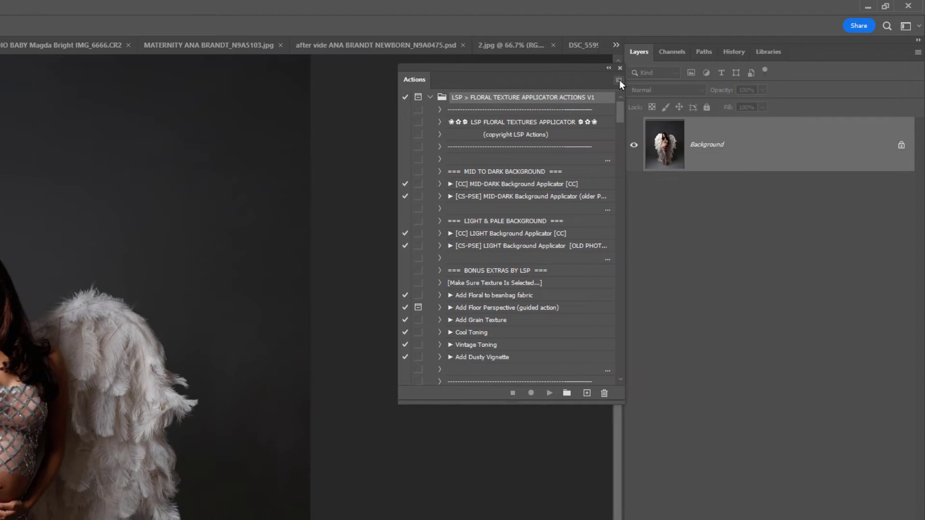
Switch the Actions panel to Button Mode from its flyout menu.
{"action": "left_click", "coordinate": [618, 81]}
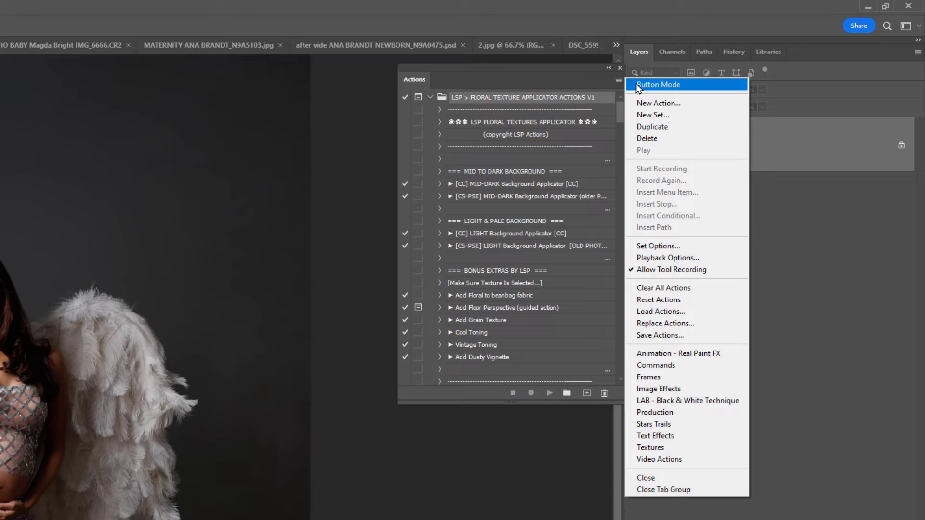
{"action": "left_click", "coordinate": [659, 84]}
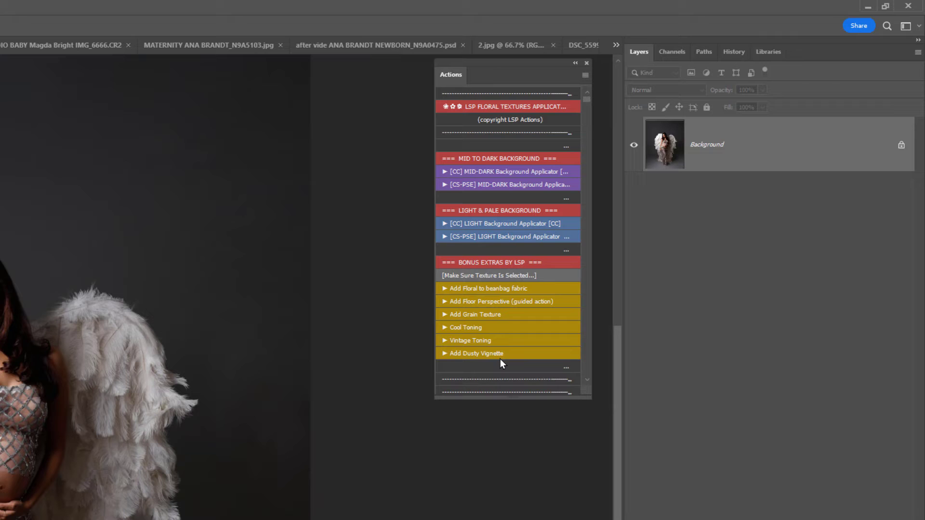
{"action": "mouse_move", "coordinate": [458, 175]}
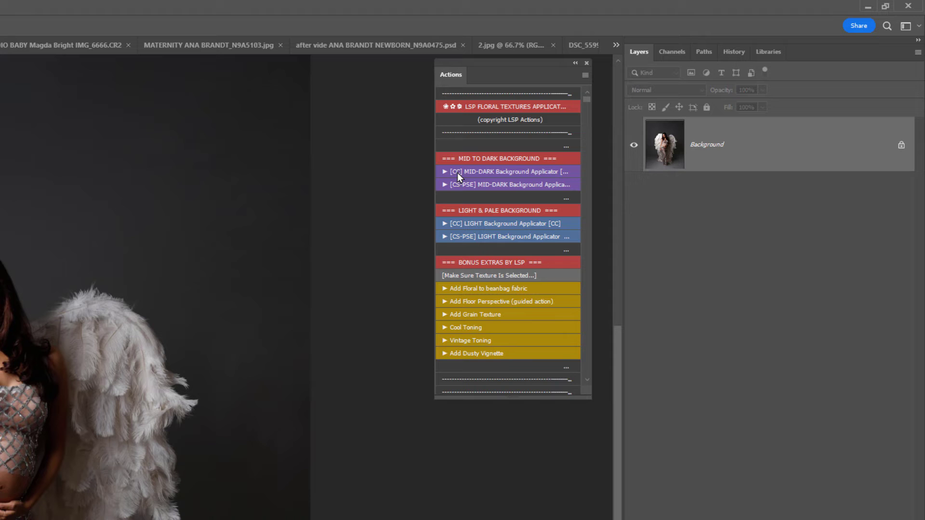
{"action": "mouse_move", "coordinate": [465, 181]}
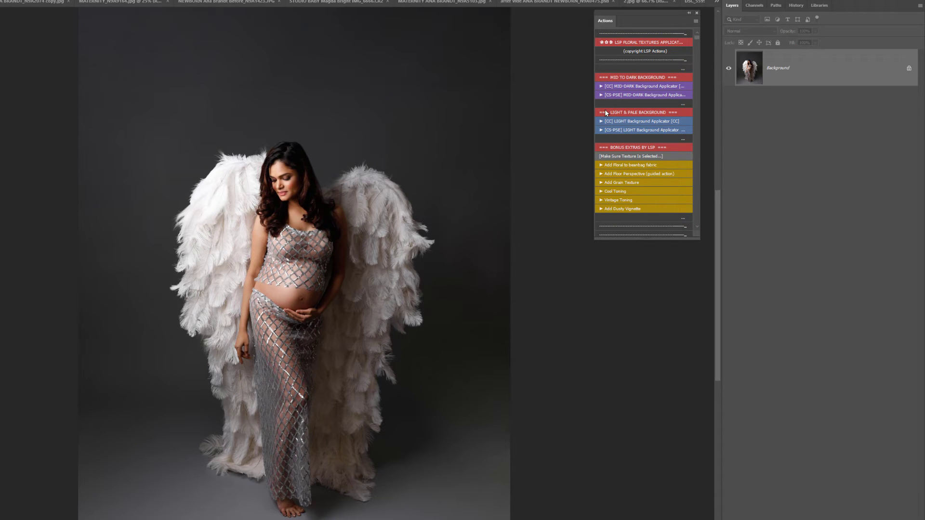
Bring the downloads folder with the .atn file and LSP FLORALS zip to the front.
{"action": "left_click", "coordinate": [342, 2]}
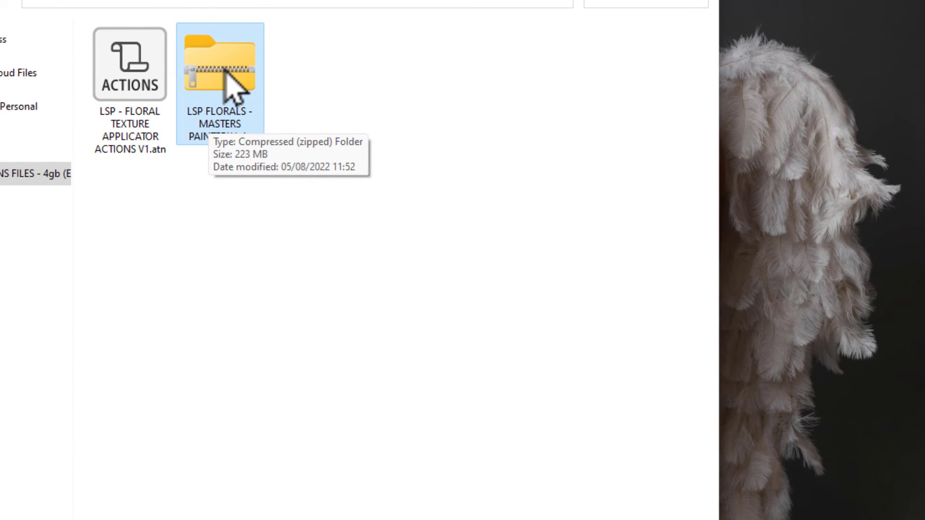
Extract the LSP FLORALS zip and select the LSP FLORALS - MASTERS PAINTERLY folder.
{"action": "right_click", "coordinate": [223, 77]}
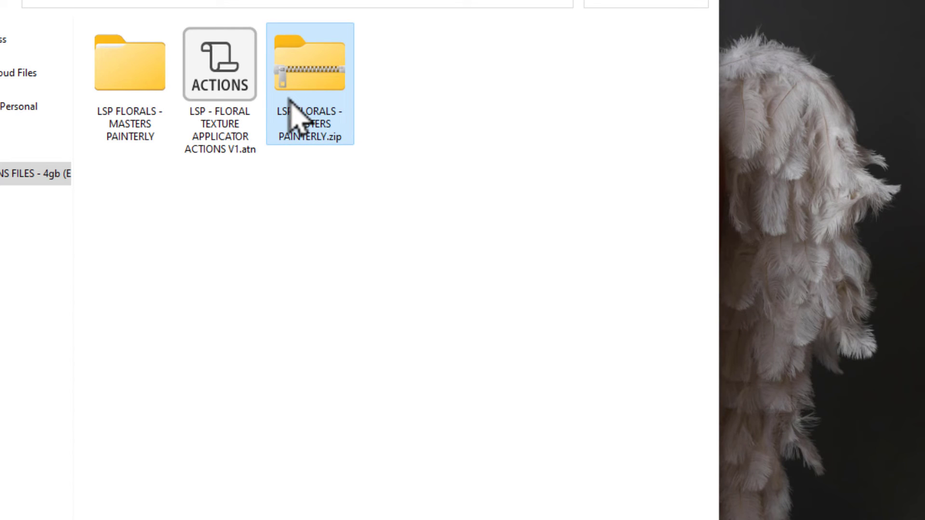
{"action": "left_click", "coordinate": [130, 65]}
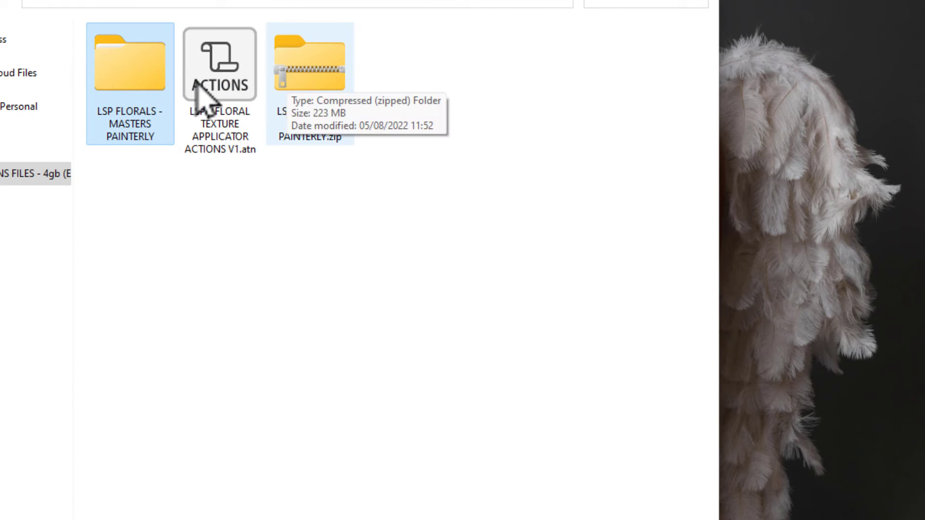
{"action": "mouse_move", "coordinate": [319, 109]}
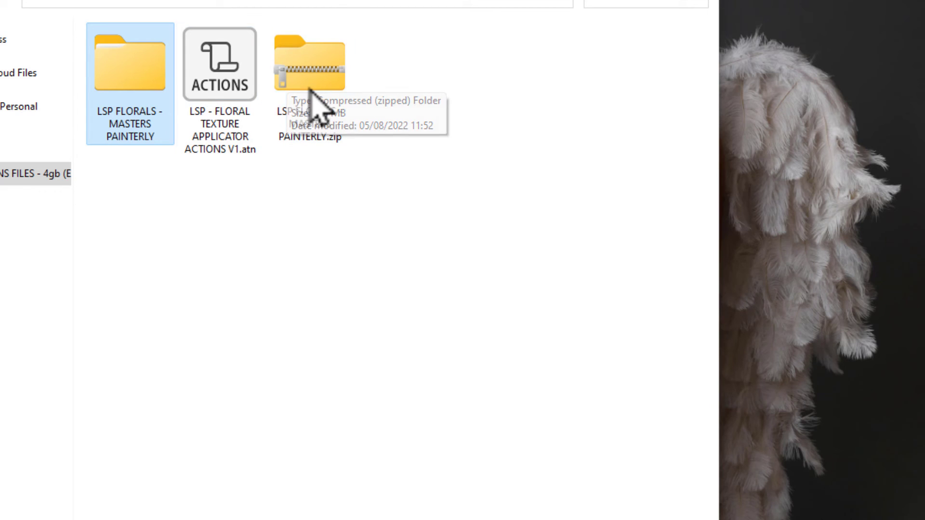
{"action": "mouse_move", "coordinate": [130, 76]}
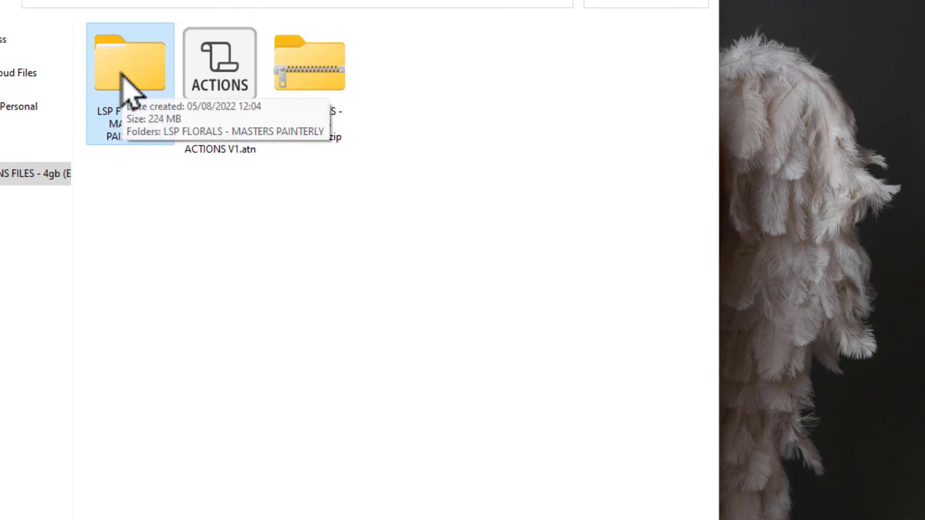
Open the Masters Painterly folder and view its ten floral JPGs as extra large icons.
{"action": "double_click", "coordinate": [130, 62]}
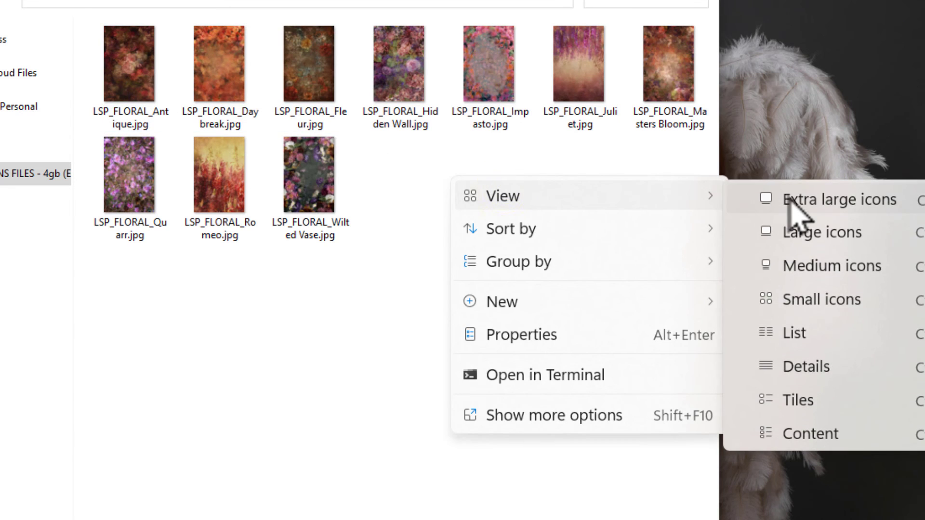
{"action": "left_click", "coordinate": [842, 199]}
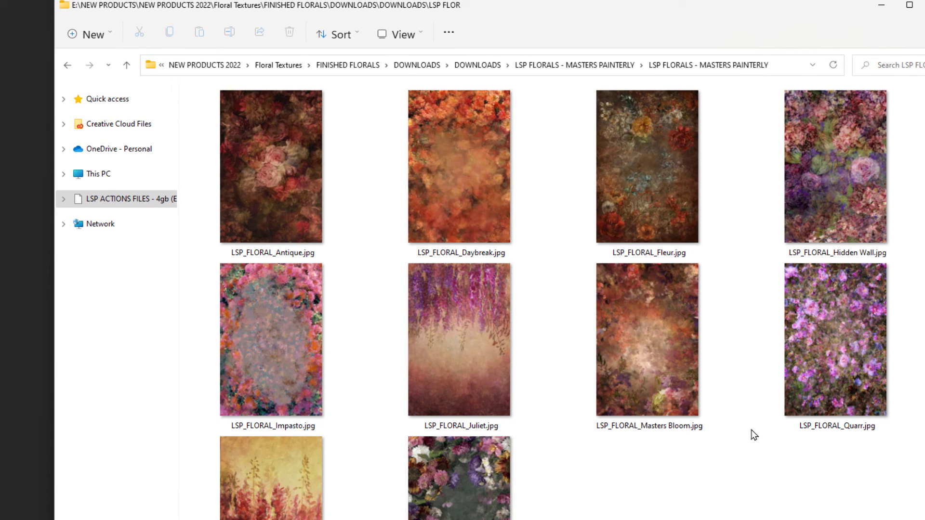
{"action": "left_click", "coordinate": [648, 340]}
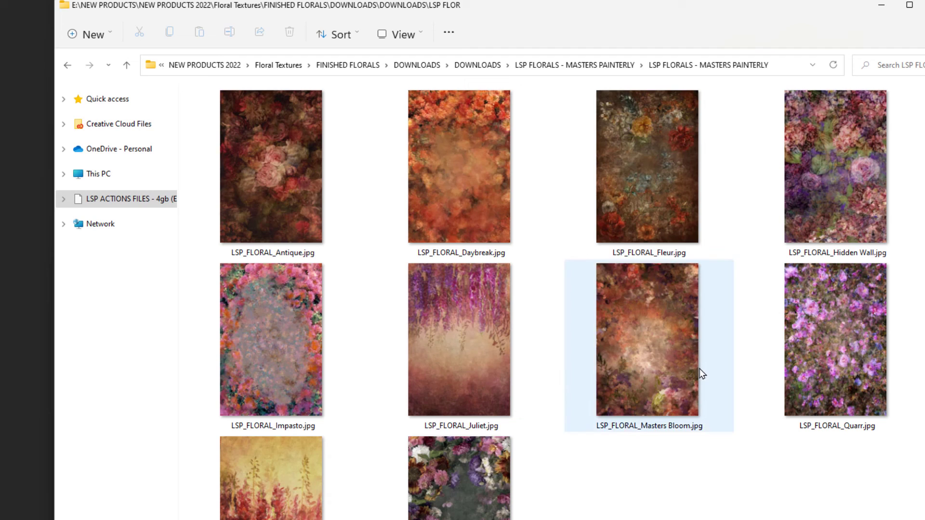
{"action": "left_click", "coordinate": [458, 166]}
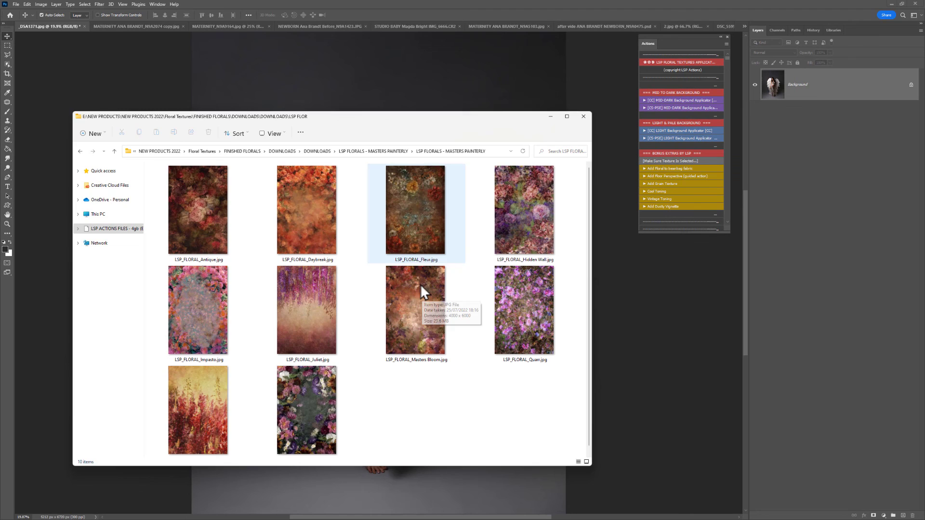
Return to Photoshop and show the Layers panel via Window > Layers.
{"action": "left_click", "coordinate": [584, 116]}
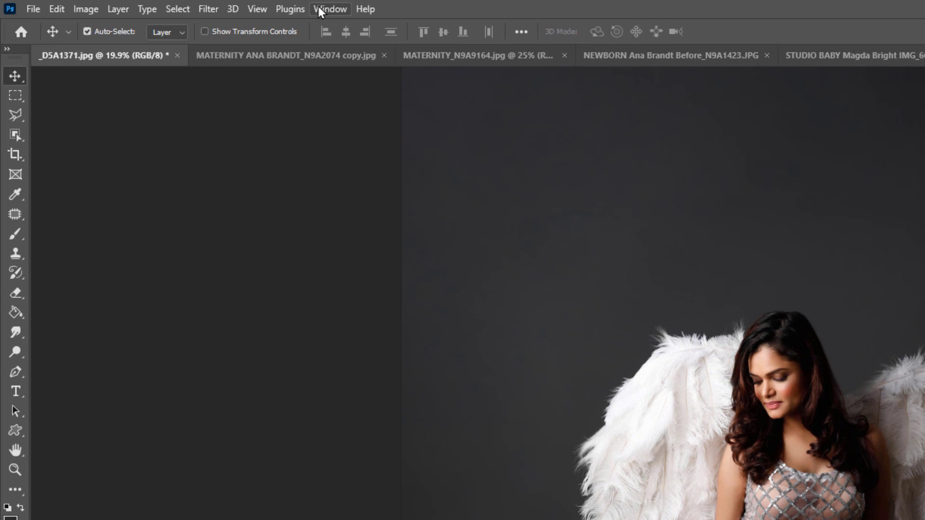
{"action": "left_click", "coordinate": [330, 9]}
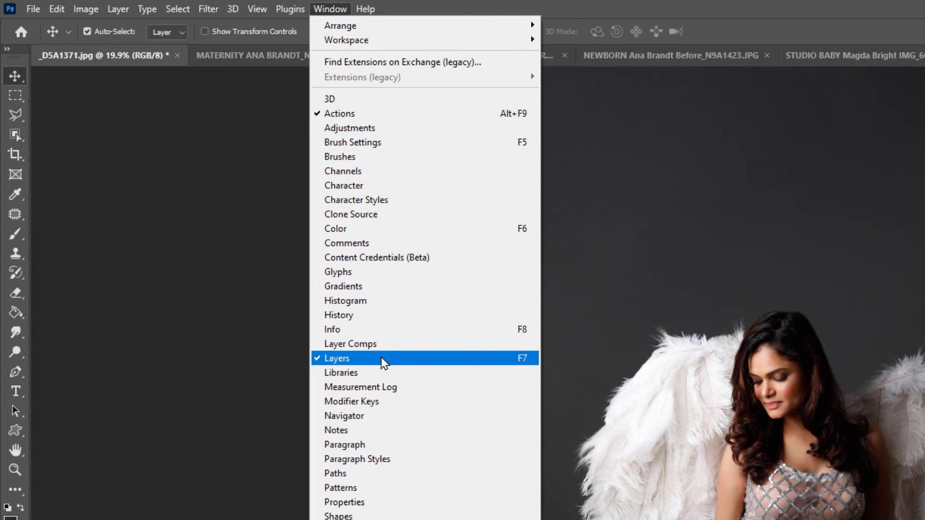
{"action": "left_click", "coordinate": [336, 358]}
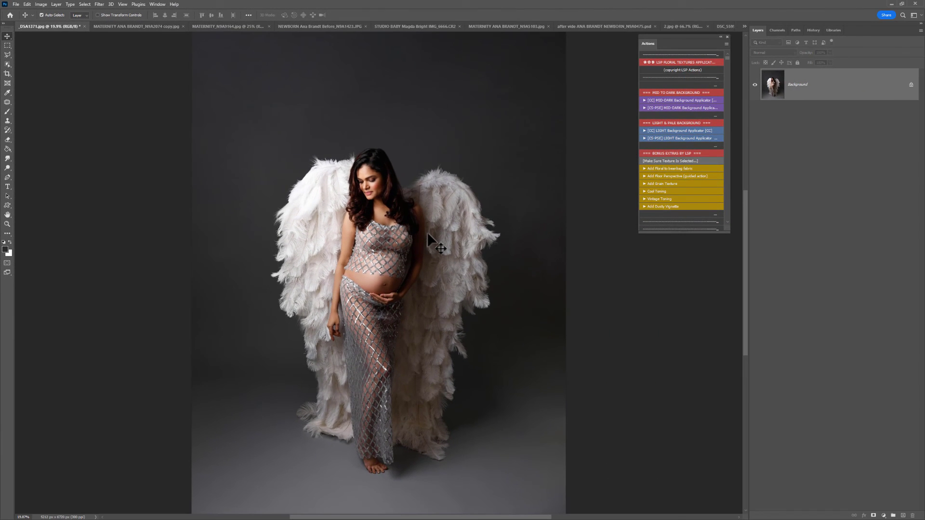